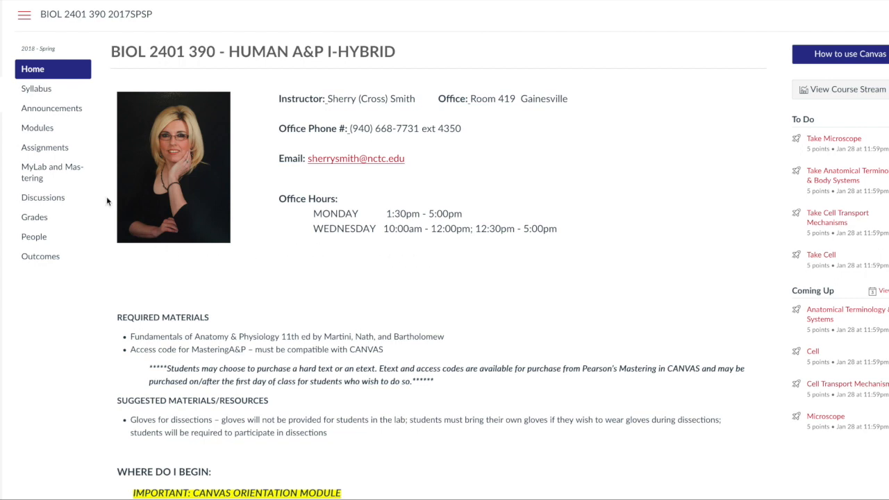
pyautogui.moveTo(96, 192)
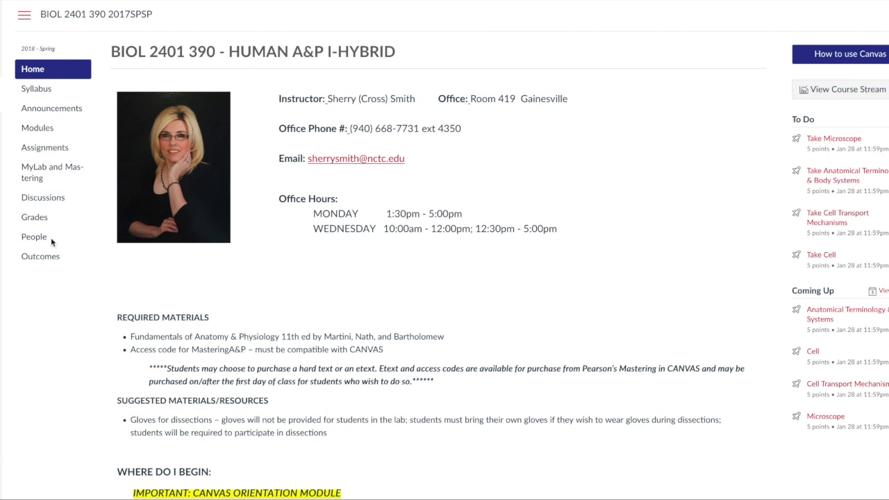
pyautogui.moveTo(54, 234)
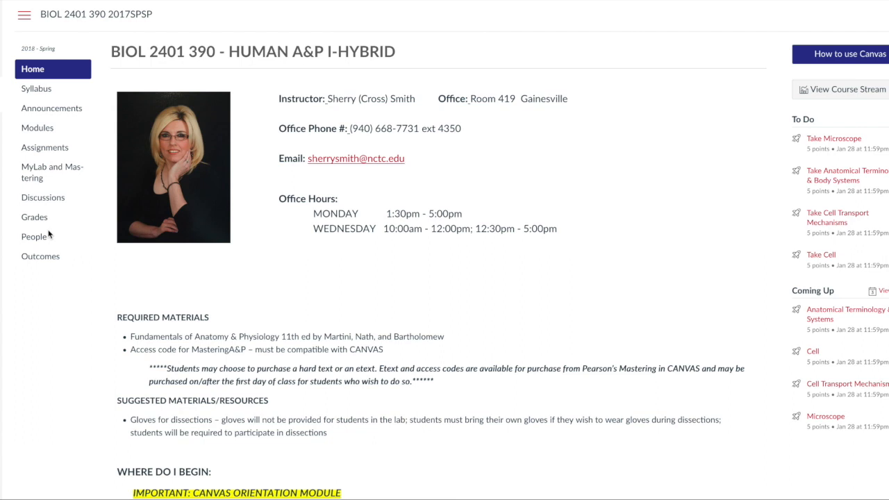
pyautogui.moveTo(74, 191)
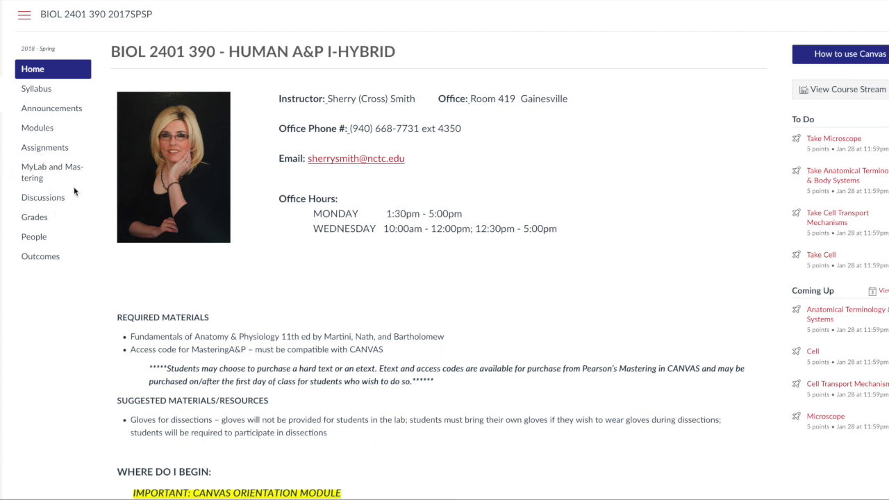
pyautogui.moveTo(50, 201)
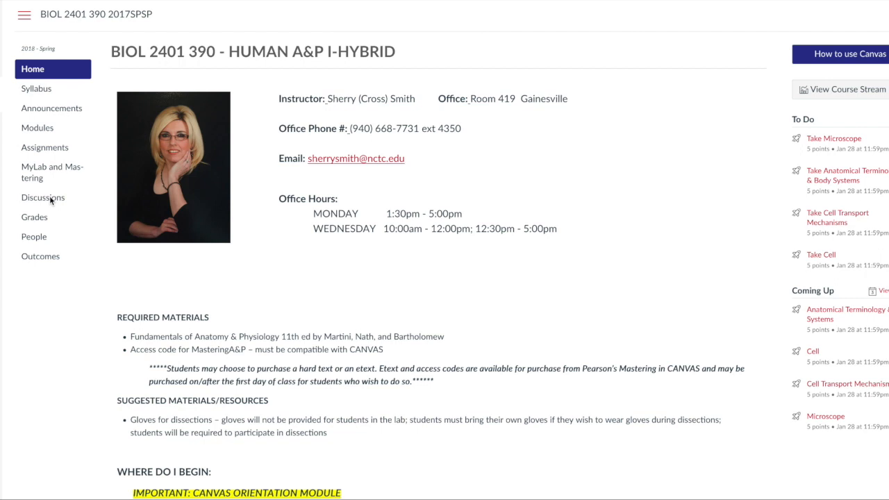
pyautogui.moveTo(47, 127)
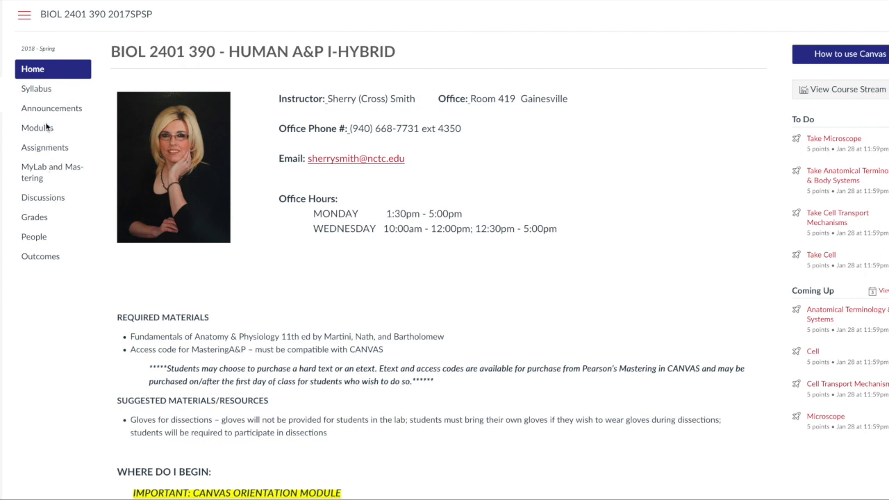
pyautogui.moveTo(57, 183)
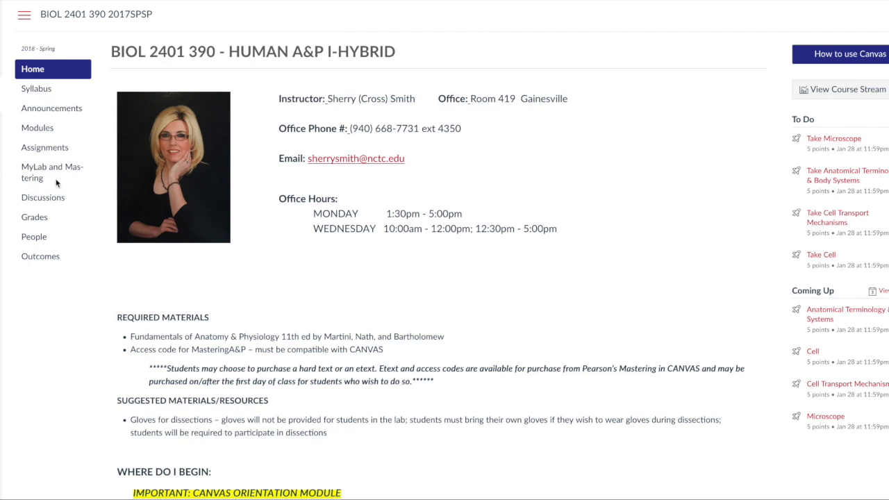
pyautogui.moveTo(68, 255)
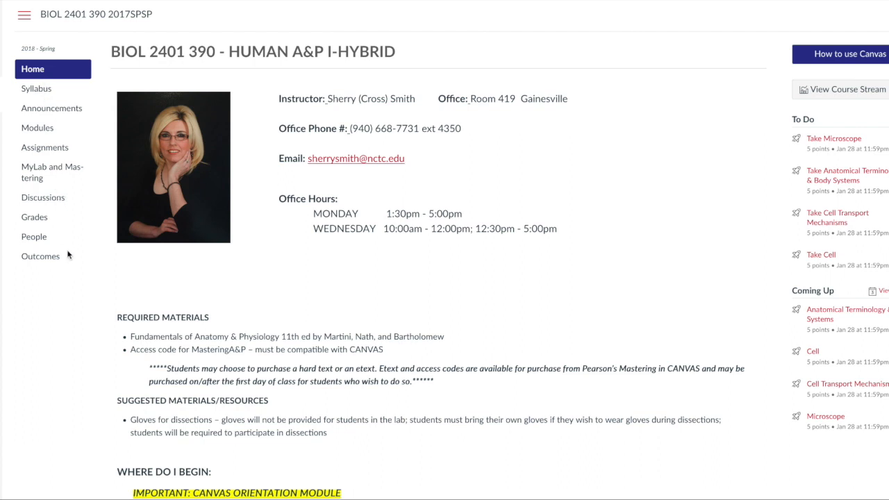
pyautogui.moveTo(45, 178)
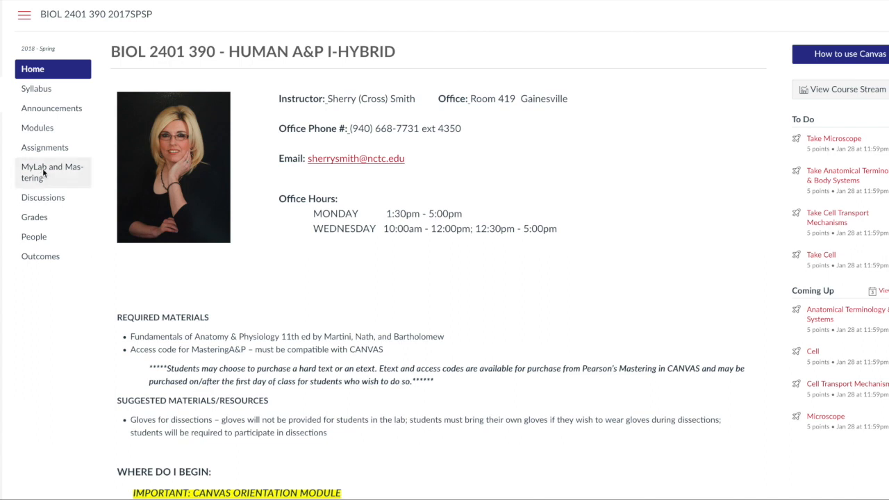
# Step: Open the course's MyLab and Mastering page and expand the full Student Links list
pyautogui.click(45, 171)
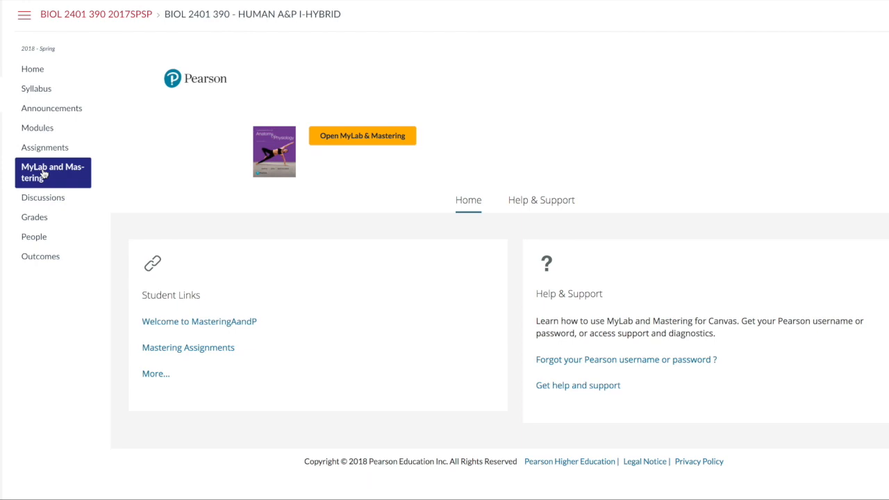
pyautogui.moveTo(121, 183)
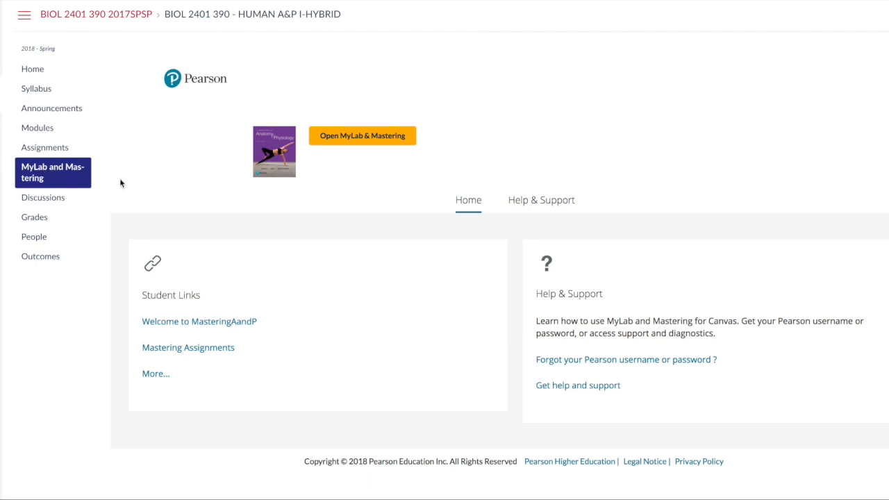
pyautogui.moveTo(156, 379)
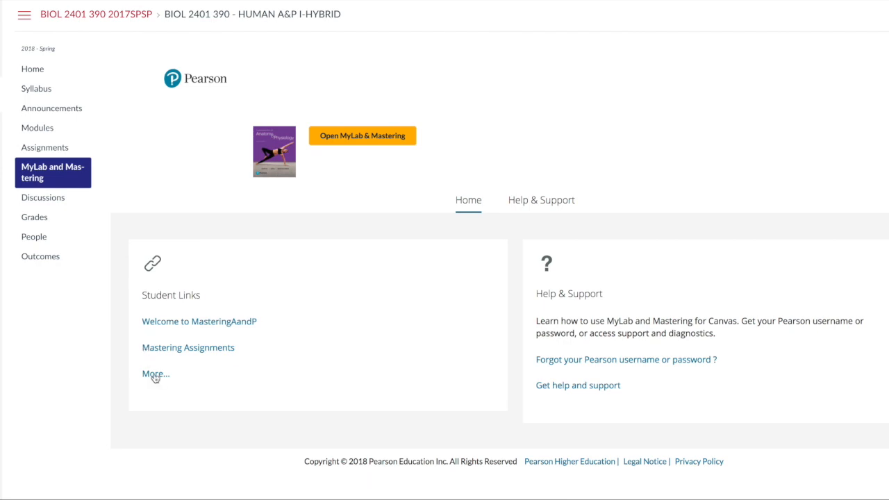
pyautogui.click(155, 374)
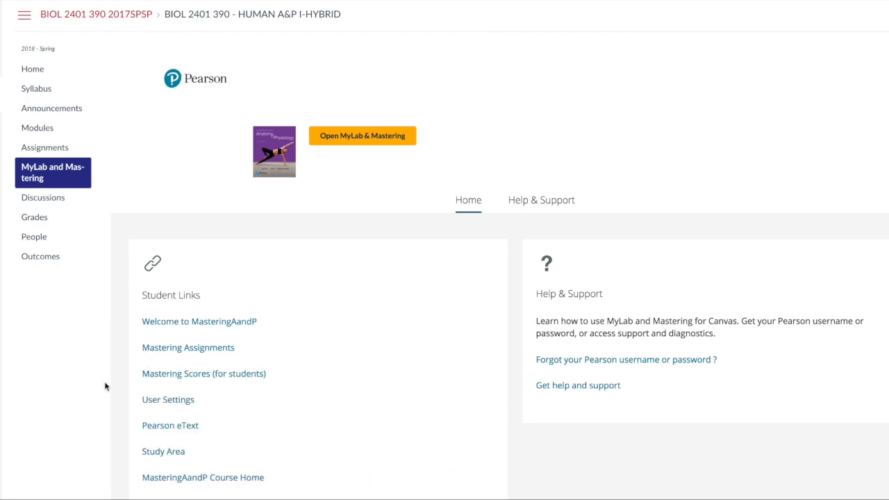
pyautogui.scroll(-3)
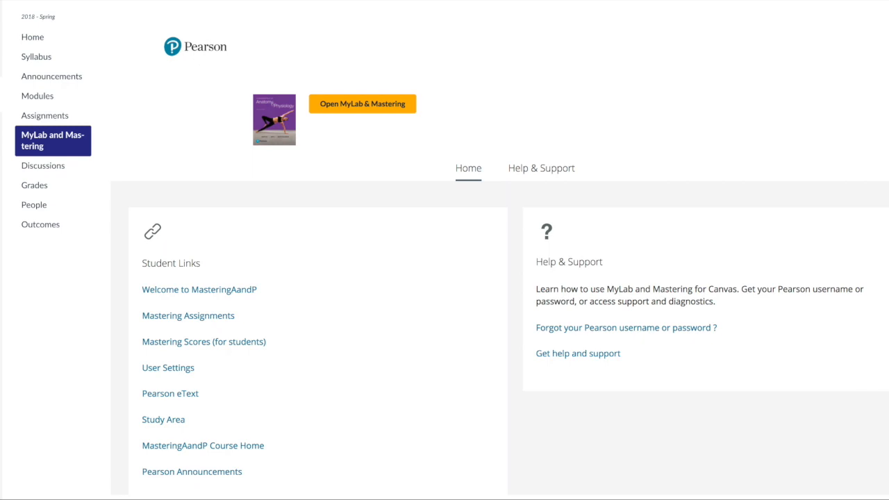
pyautogui.moveTo(162, 425)
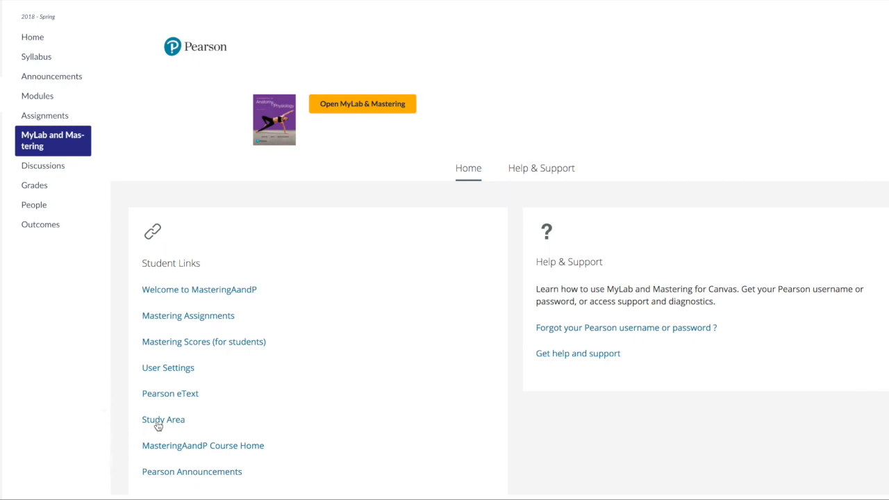
pyautogui.moveTo(178, 430)
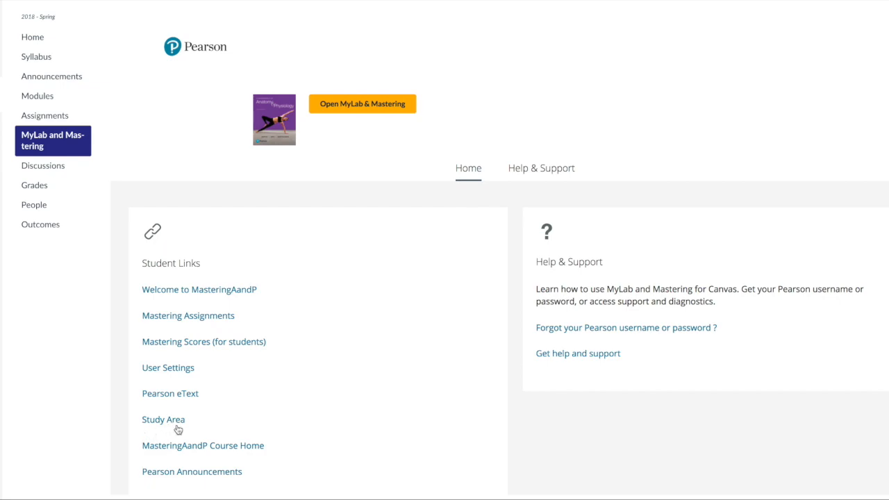
# Step: Launch the Mastering A&P Study Area from the Study Area student link
pyautogui.click(164, 420)
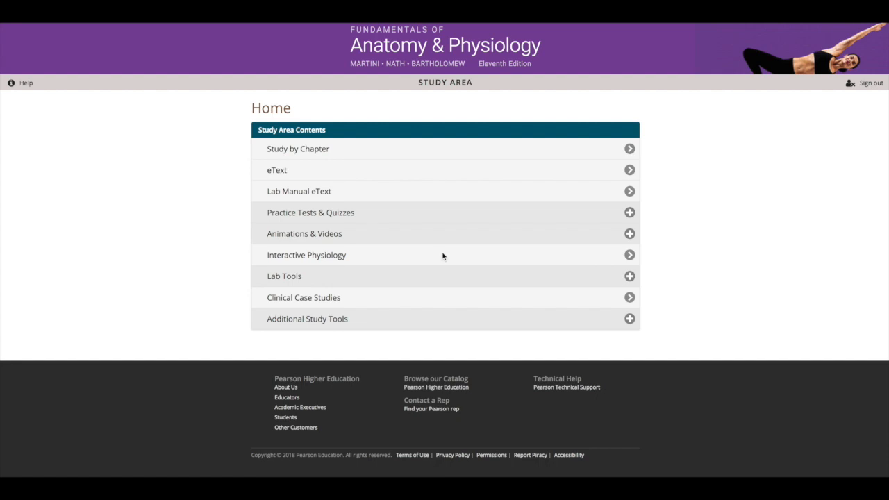
pyautogui.moveTo(414, 201)
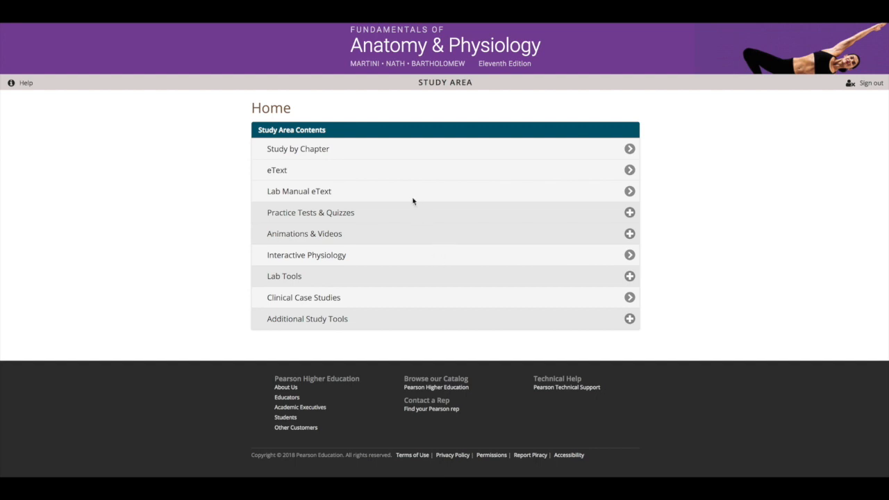
pyautogui.moveTo(387, 158)
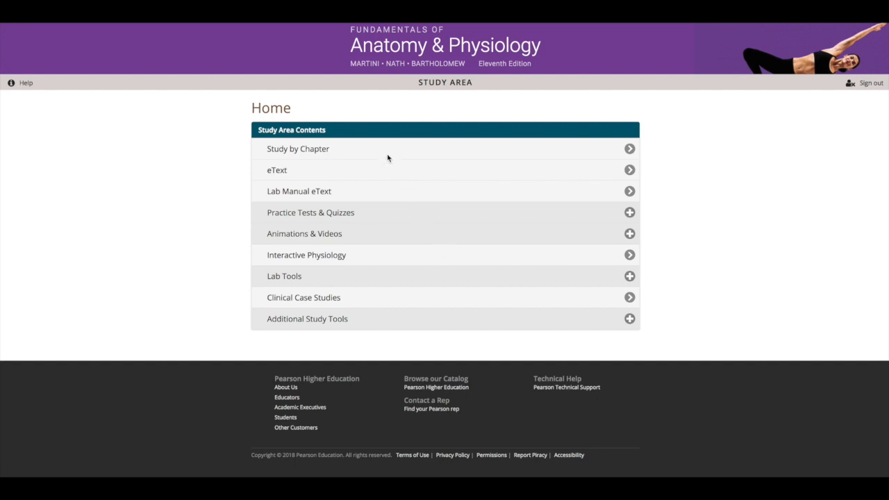
# Step: Open Study by Chapter and browse down the textbook's chapter list
pyautogui.click(298, 149)
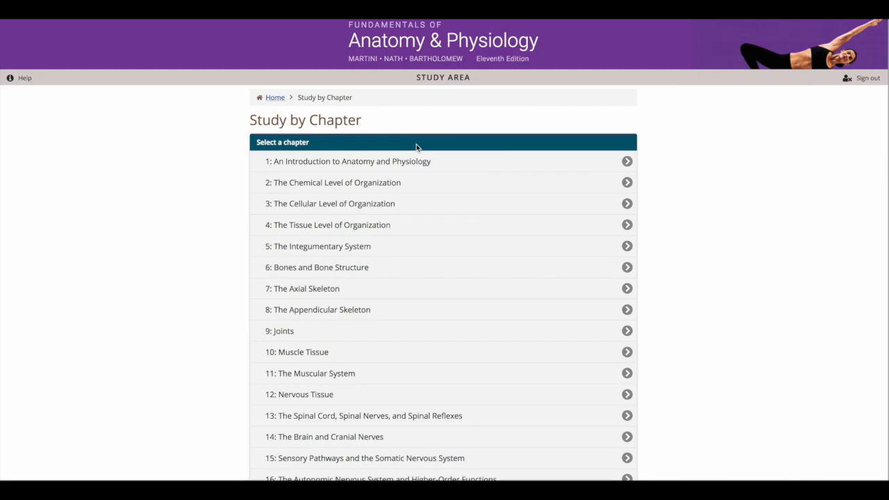
pyautogui.scroll(-3)
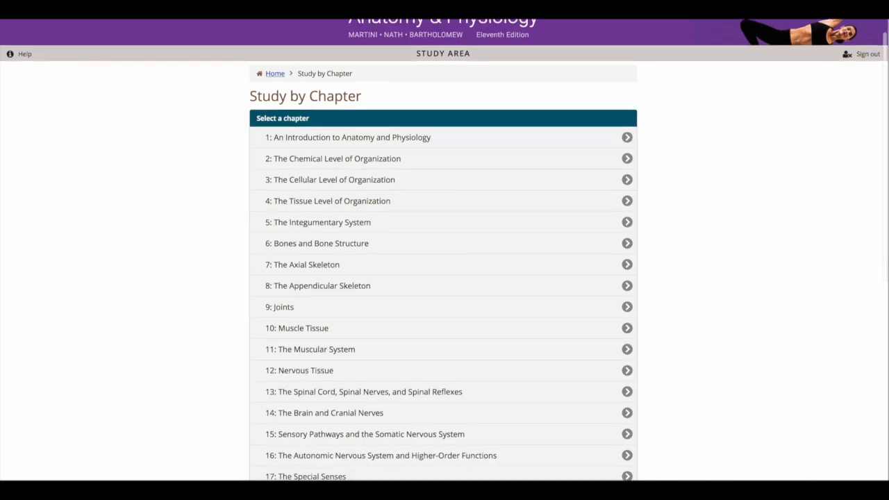
pyautogui.scroll(-3)
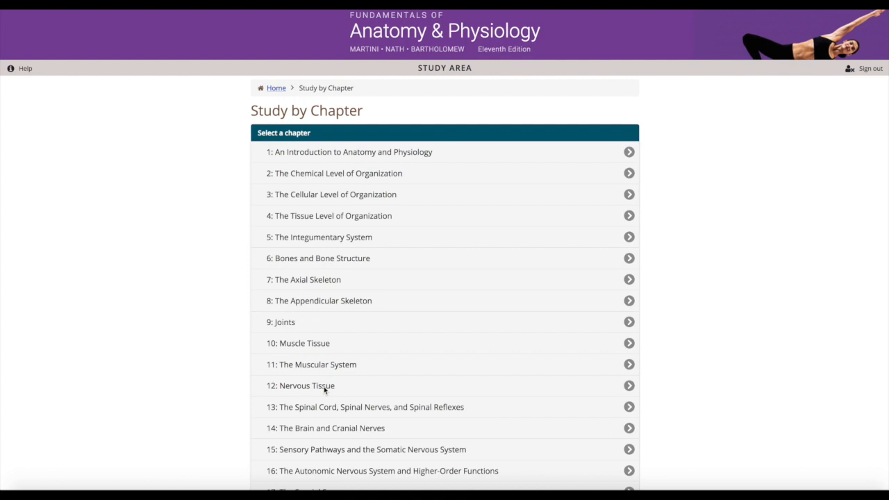
pyautogui.moveTo(329, 391)
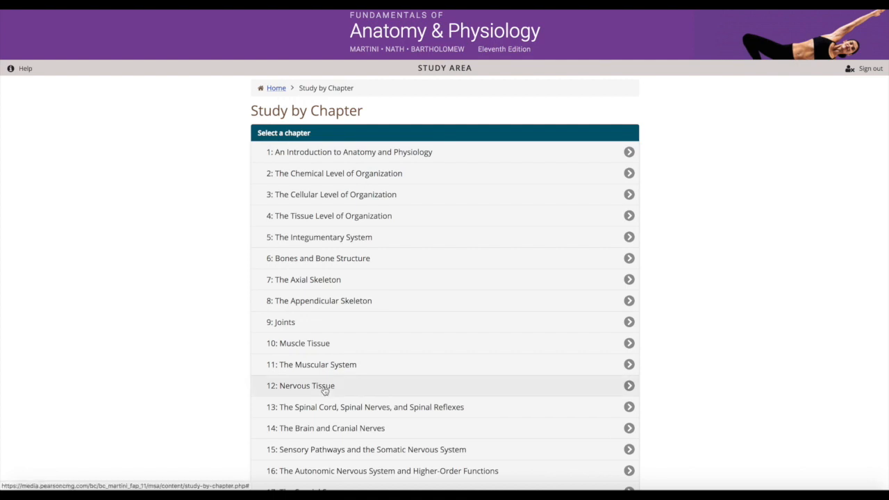
pyautogui.click(306, 385)
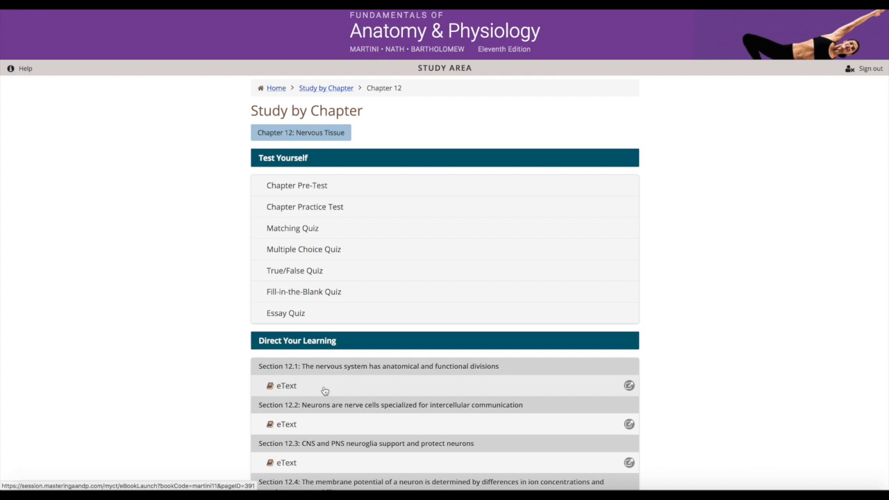
pyautogui.moveTo(232, 133)
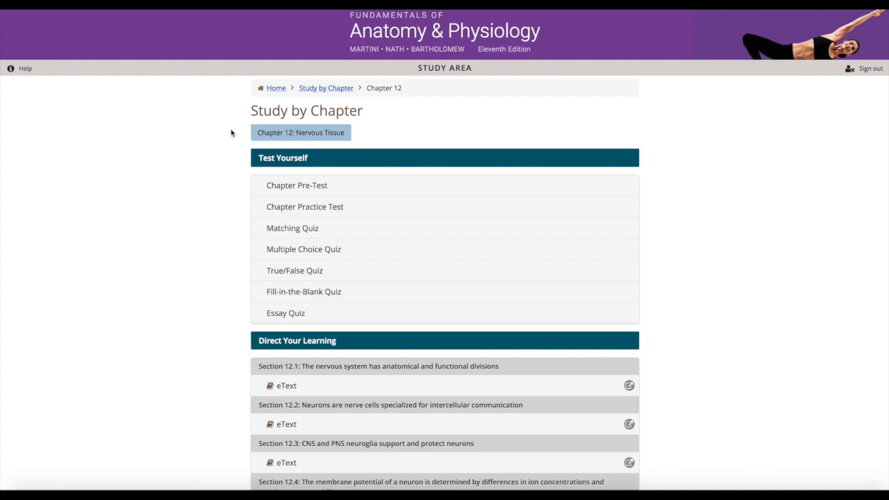
pyautogui.moveTo(241, 134)
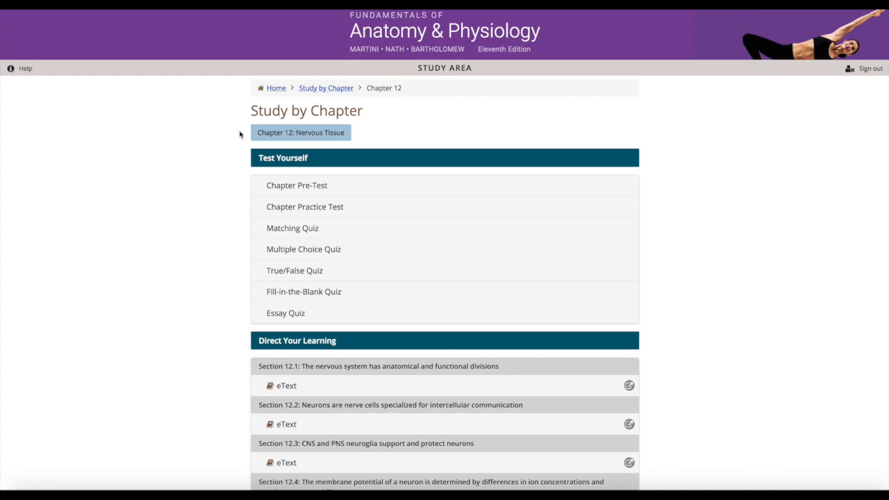
pyautogui.moveTo(252, 158)
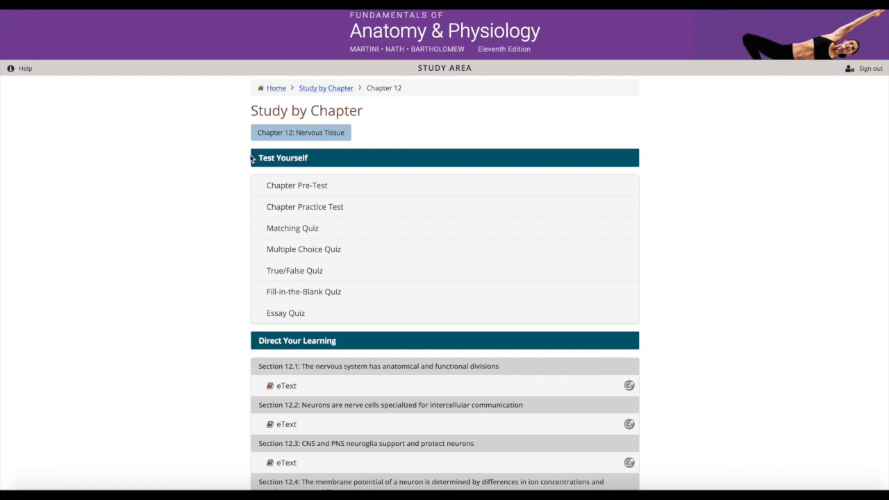
pyautogui.moveTo(276, 212)
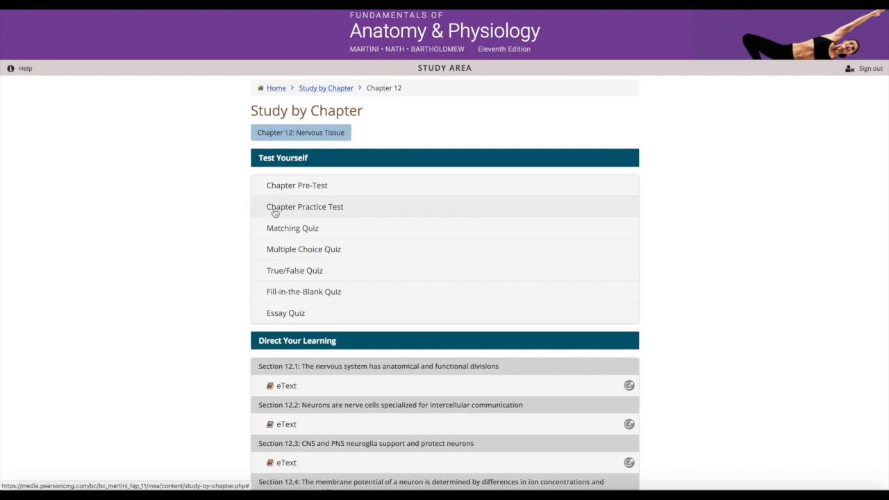
# Step: Open the Chapter 12 Practice Test and scroll down to question 50
pyautogui.click(306, 207)
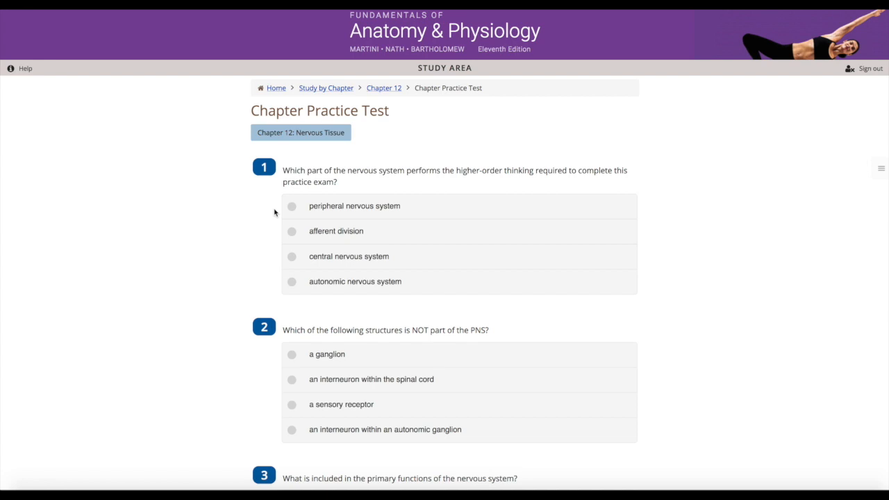
pyautogui.moveTo(479, 219)
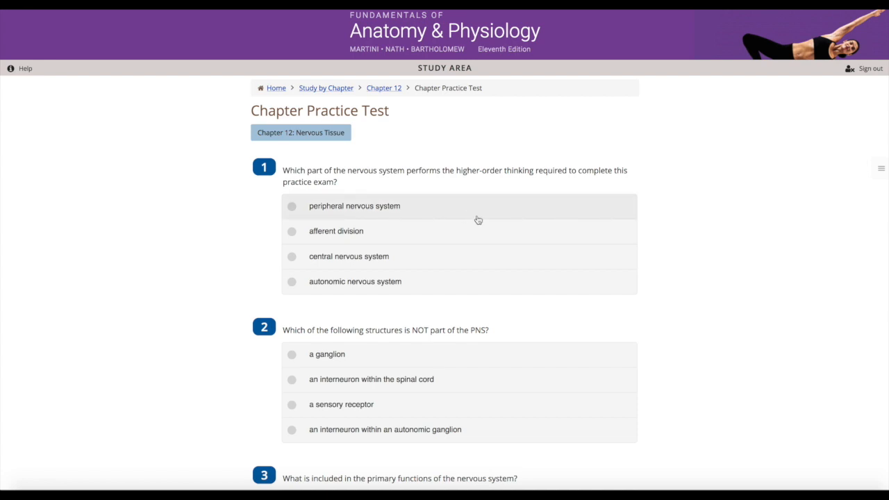
pyautogui.scroll(-3)
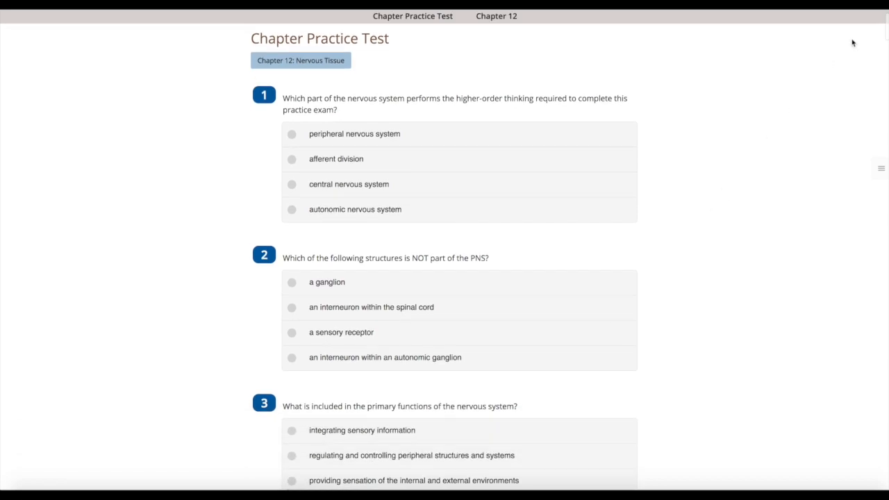
pyautogui.scroll(-3)
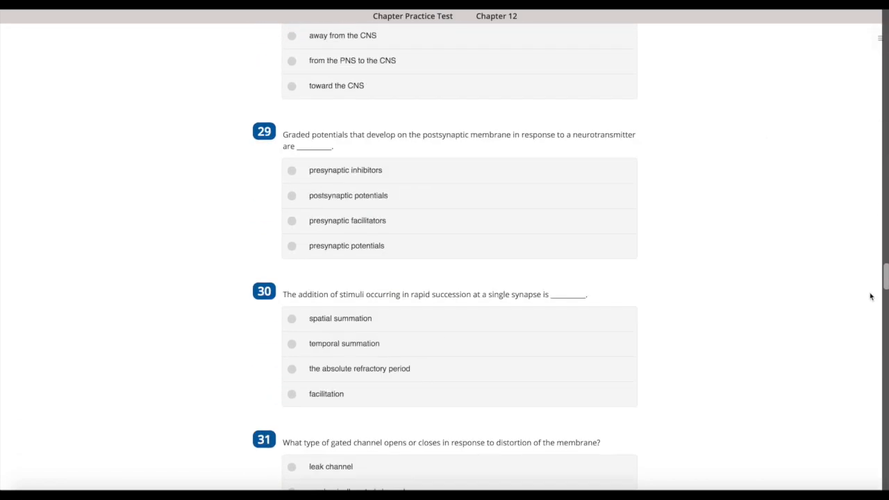
pyautogui.scroll(-3)
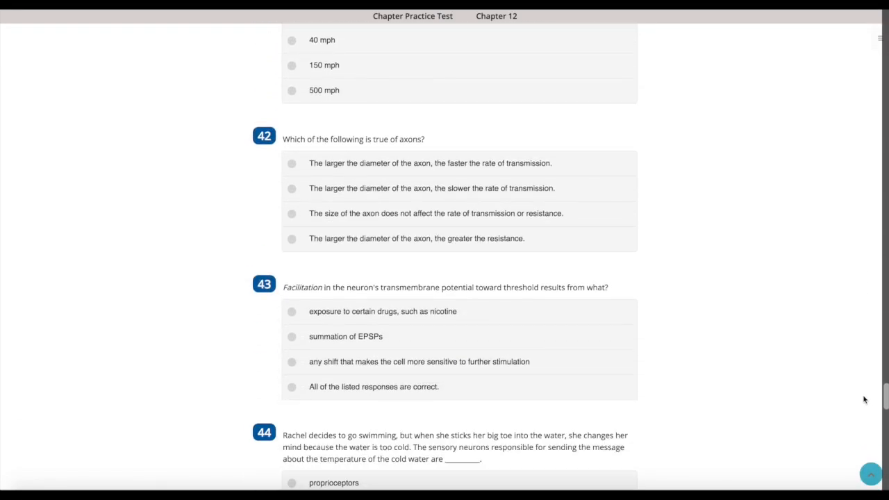
pyautogui.scroll(-3)
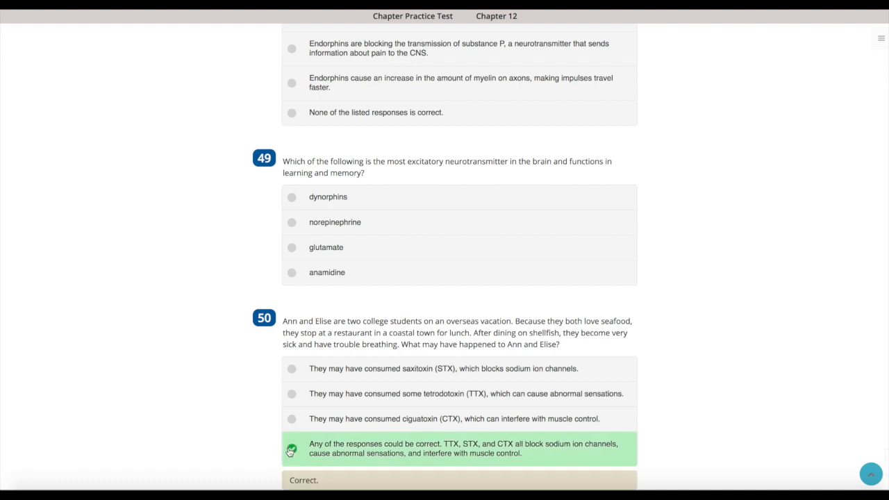
# Step: Answer question 49 with norepinephrine, view results (1 correct, 1 incorrect, 48 unanswered), and reset the test
pyautogui.click(291, 223)
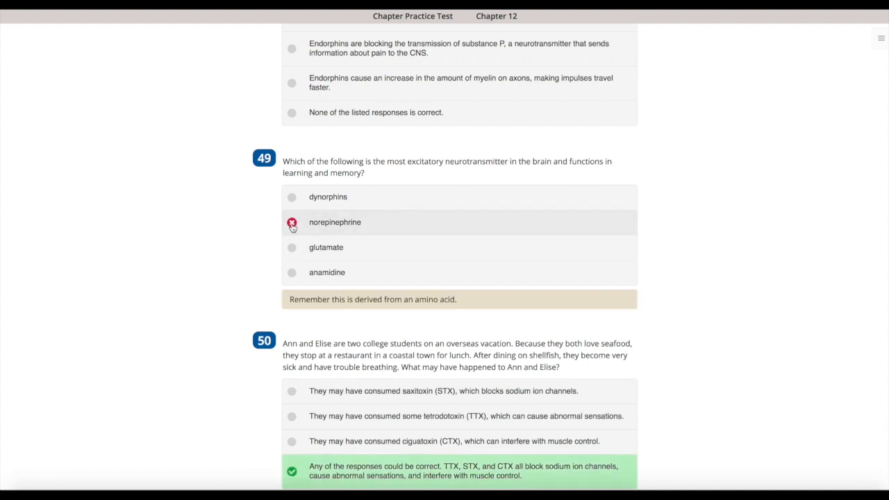
pyautogui.scroll(-3)
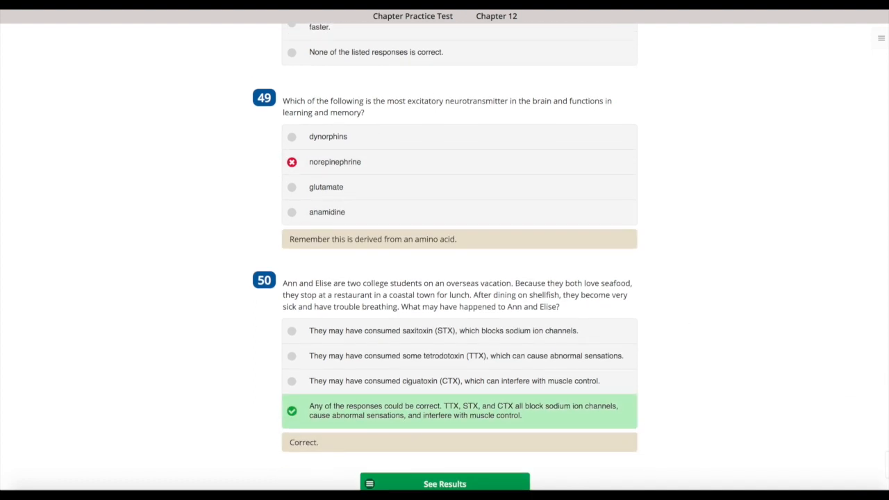
pyautogui.scroll(-3)
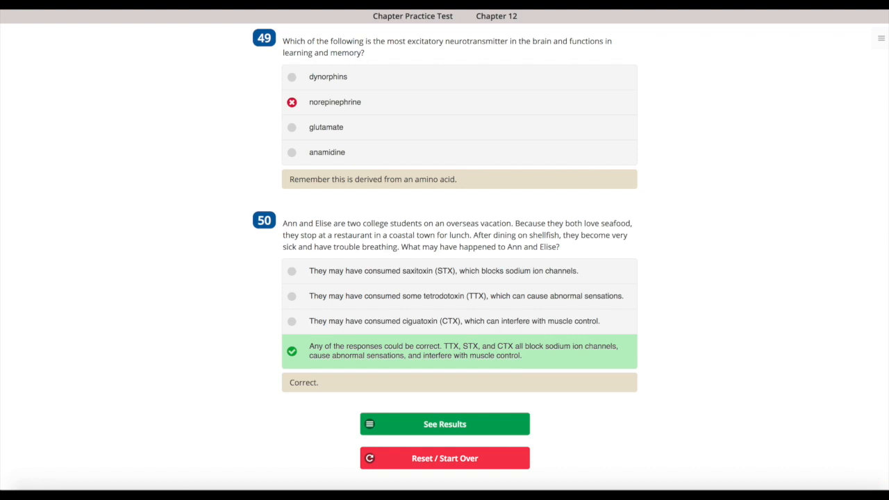
pyautogui.click(444, 423)
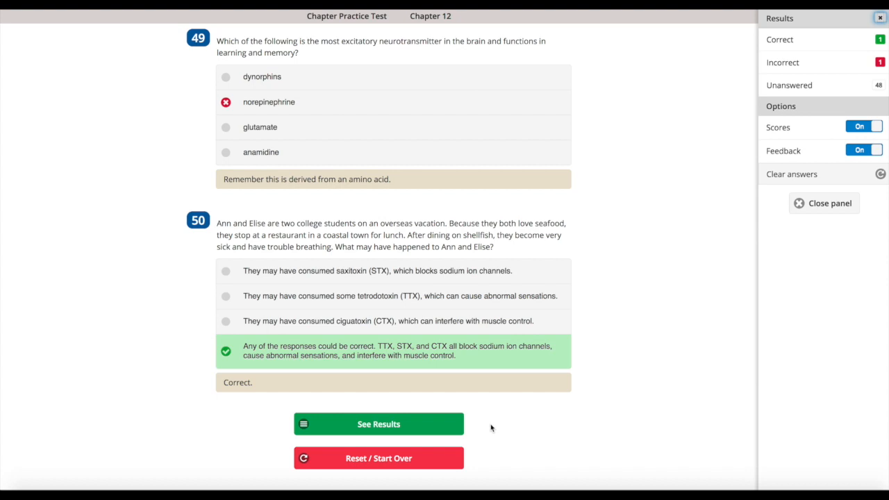
pyautogui.moveTo(417, 463)
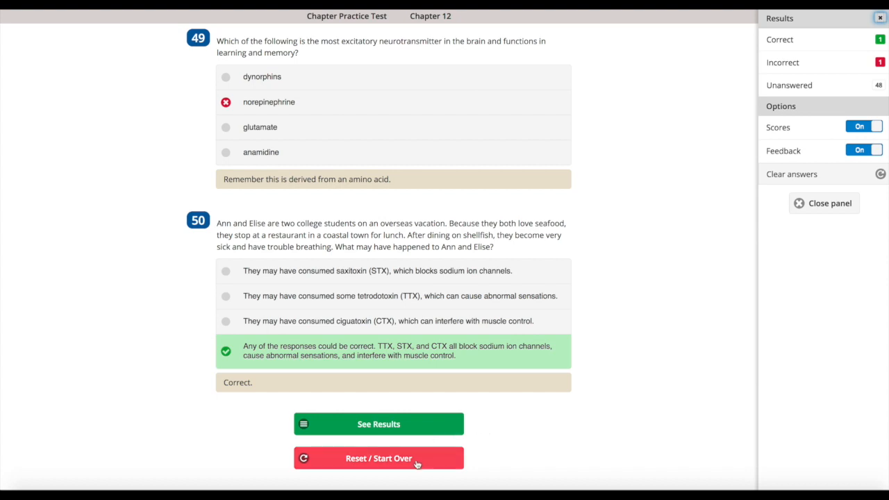
pyautogui.click(378, 458)
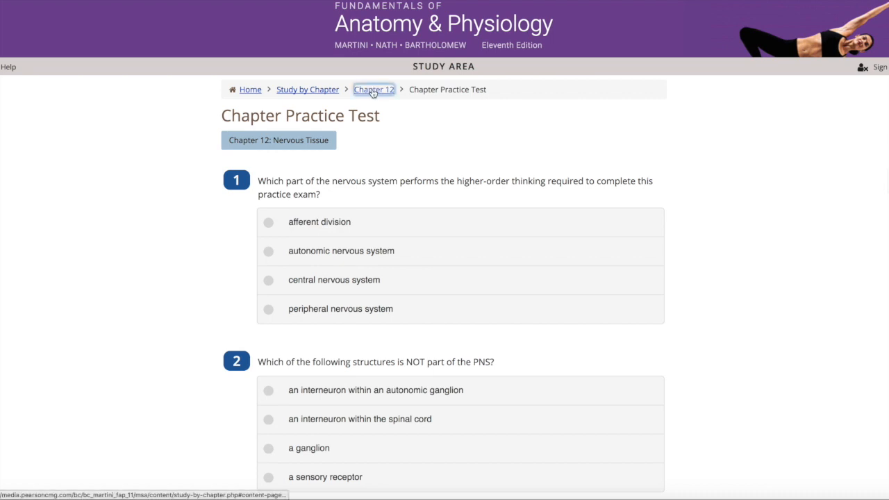
# Step: Return to the Chapter 12 study page and scroll to its Direct Your Learning eText links
pyautogui.click(374, 89)
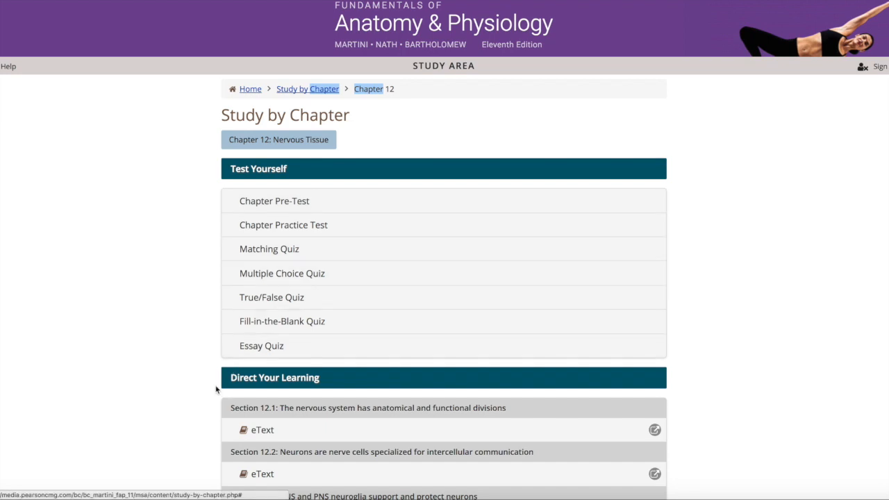
pyautogui.scroll(-3)
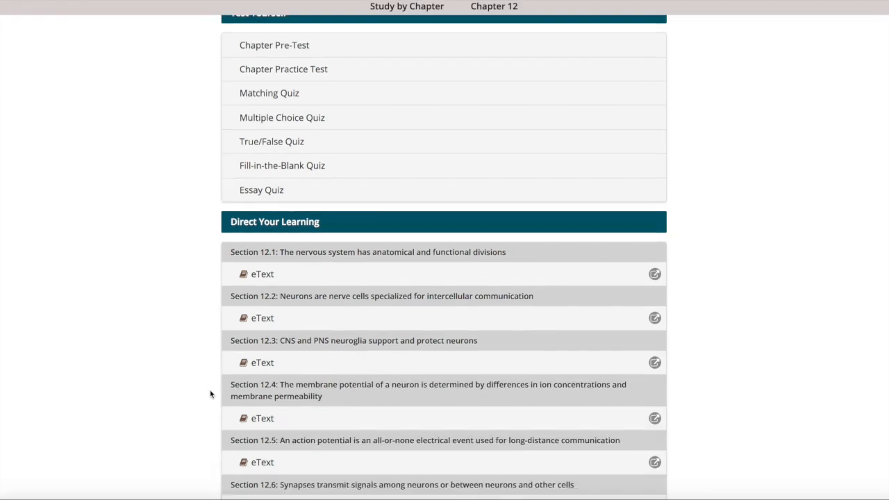
pyautogui.scroll(-3)
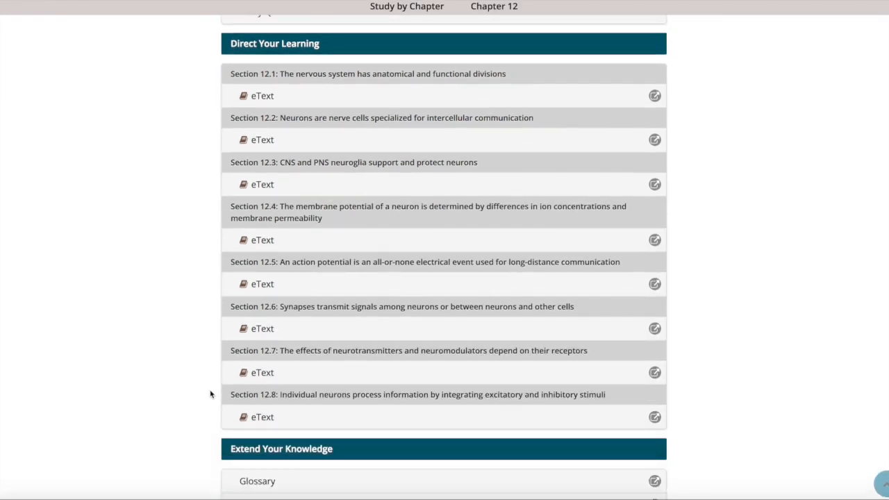
pyautogui.moveTo(262, 102)
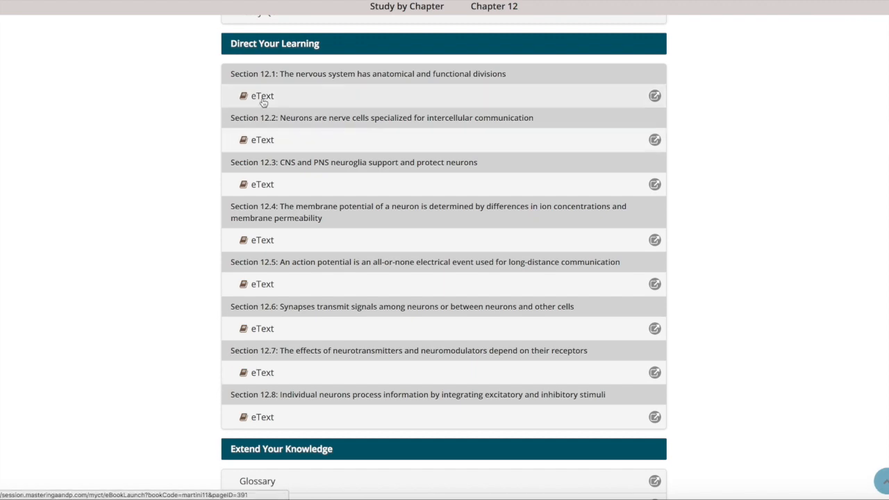
pyautogui.moveTo(291, 76)
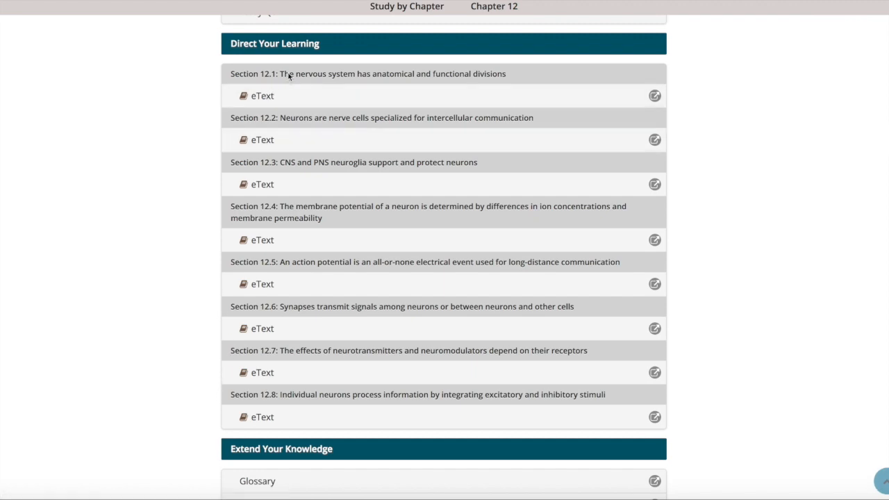
pyautogui.moveTo(635, 104)
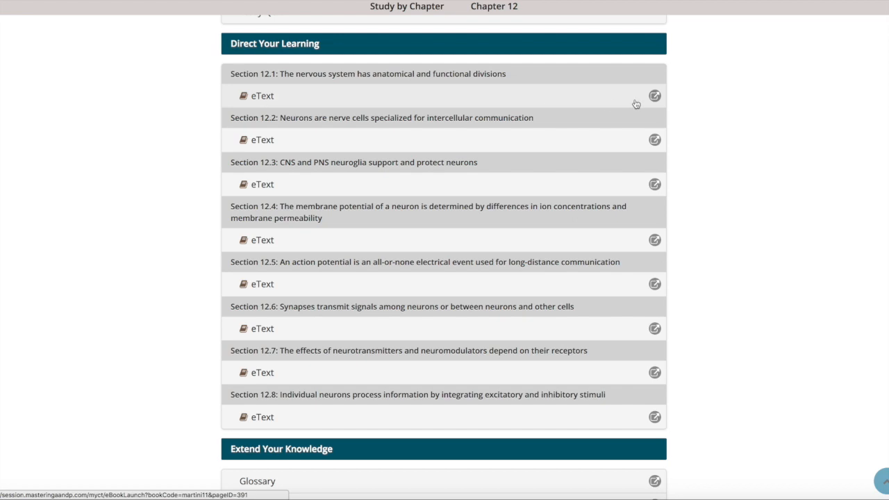
pyautogui.moveTo(654, 95)
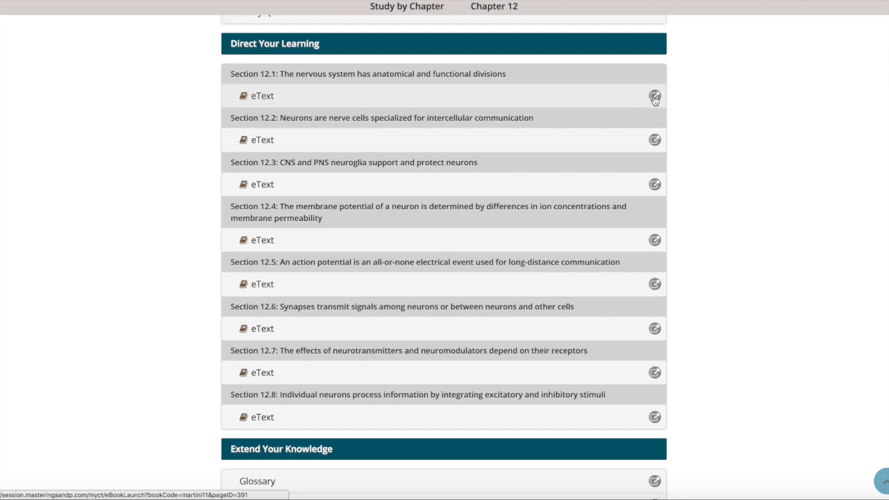
pyautogui.moveTo(719, 163)
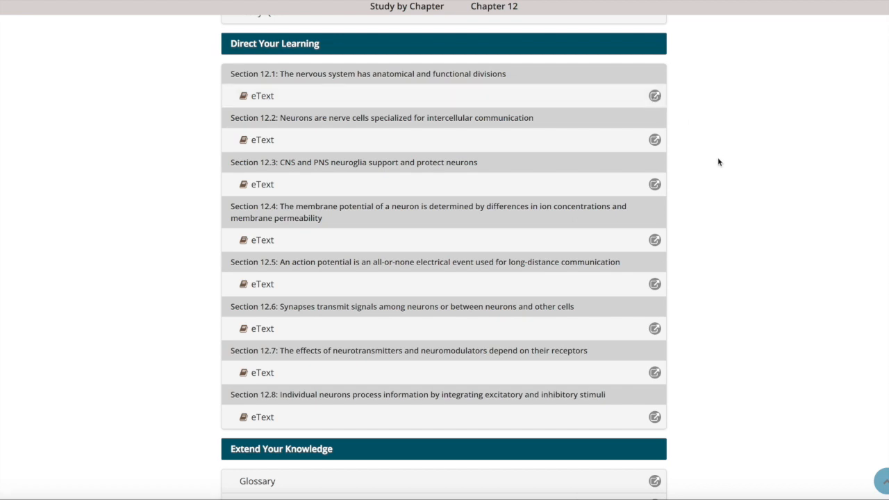
pyautogui.scroll(-3)
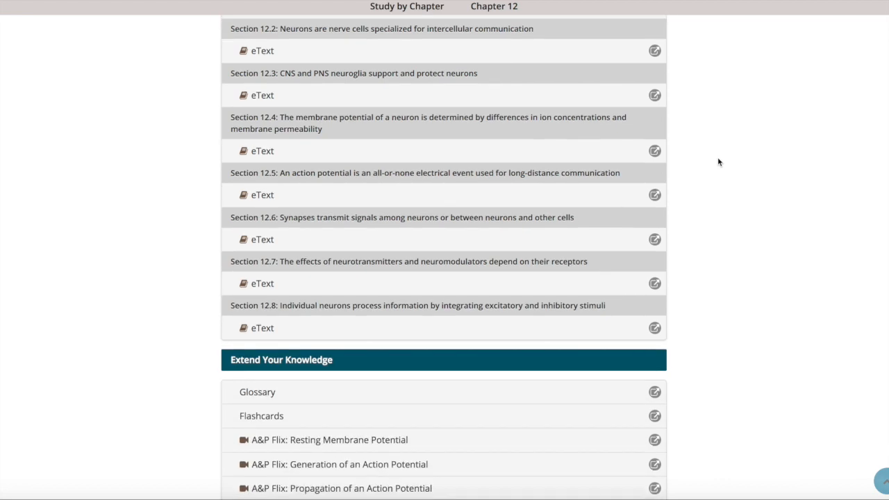
pyautogui.scroll(-3)
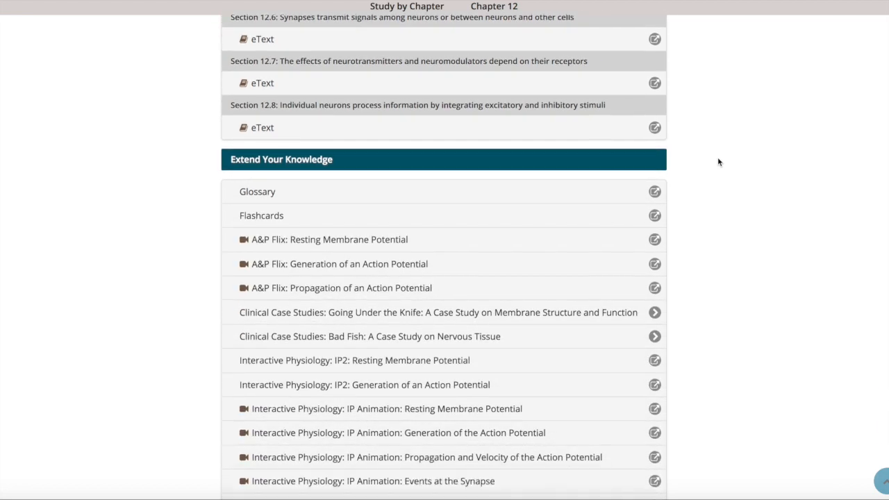
pyautogui.scroll(-3)
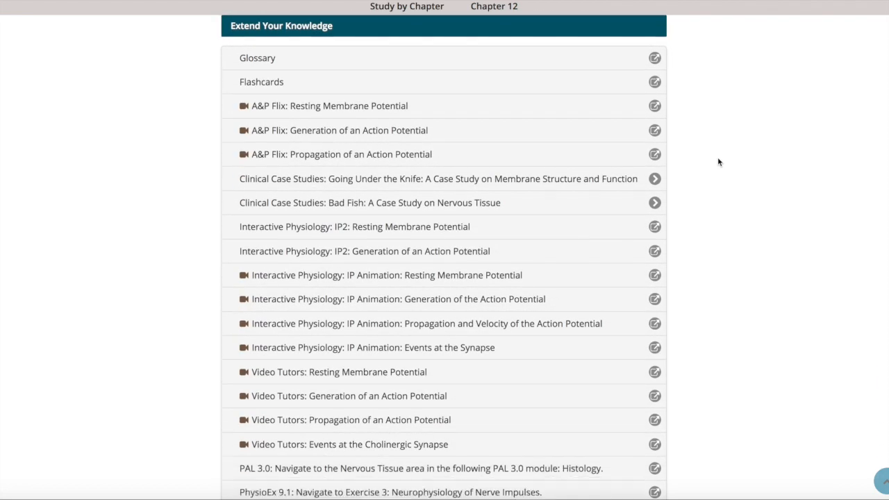
pyautogui.scroll(-3)
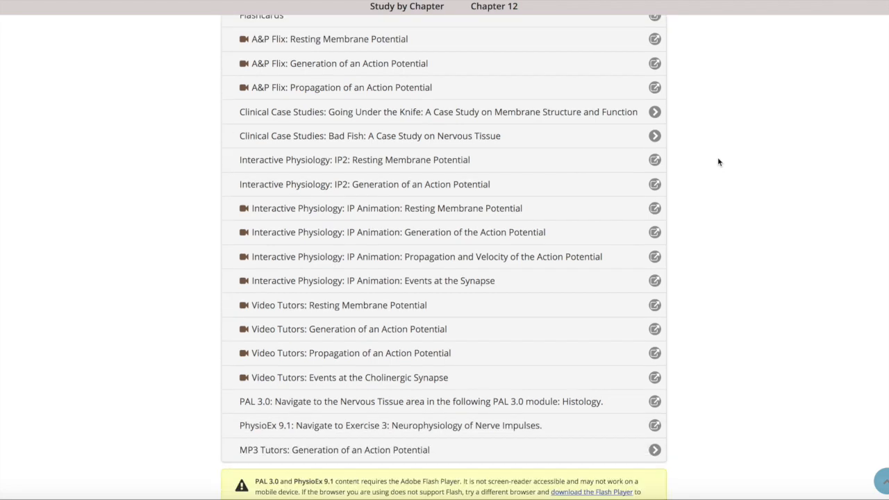
pyautogui.scroll(3)
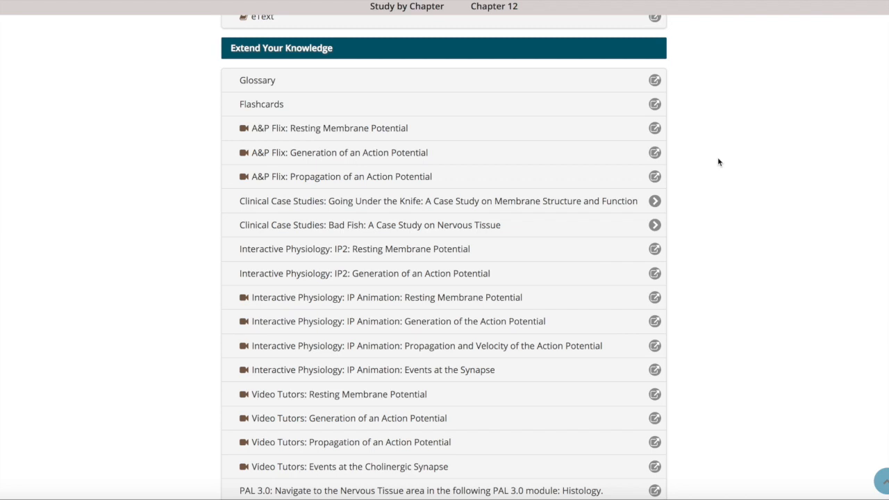
pyautogui.moveTo(498, 151)
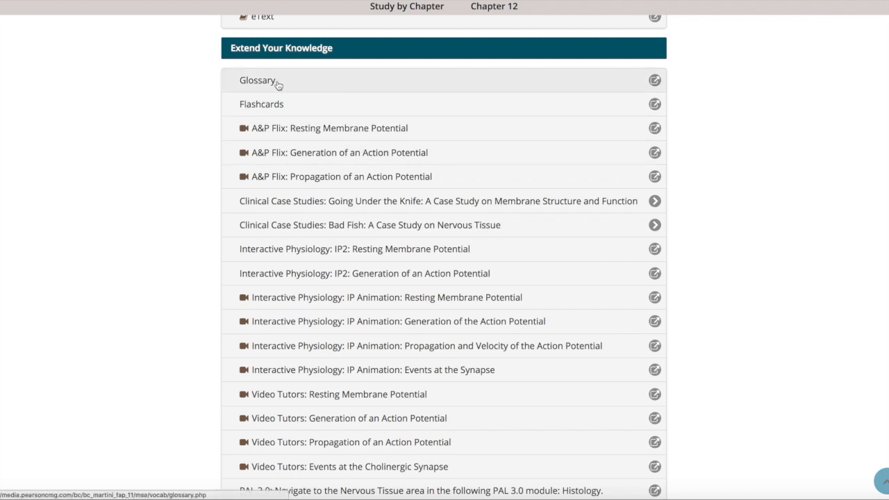
pyautogui.moveTo(281, 108)
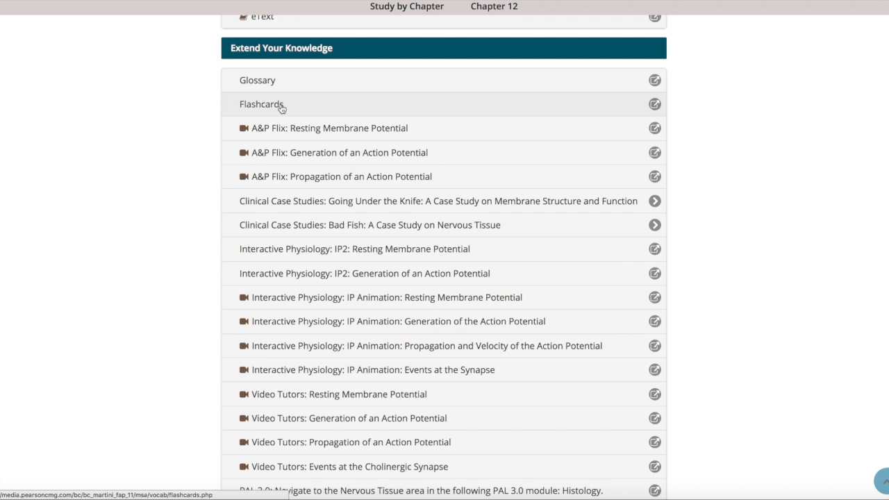
pyautogui.moveTo(277, 128)
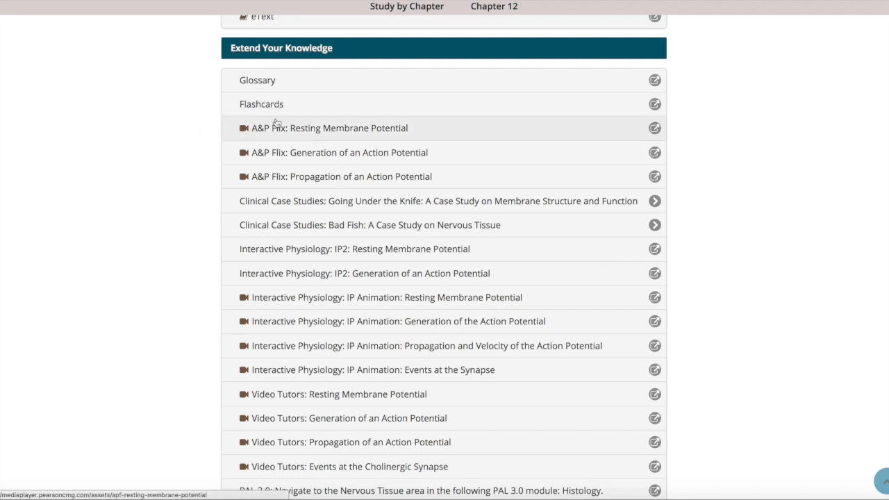
pyautogui.moveTo(286, 139)
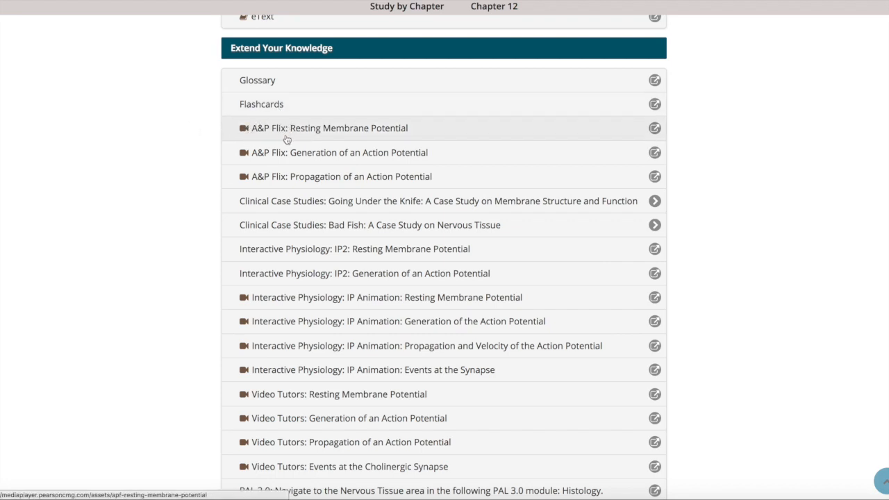
pyautogui.moveTo(284, 148)
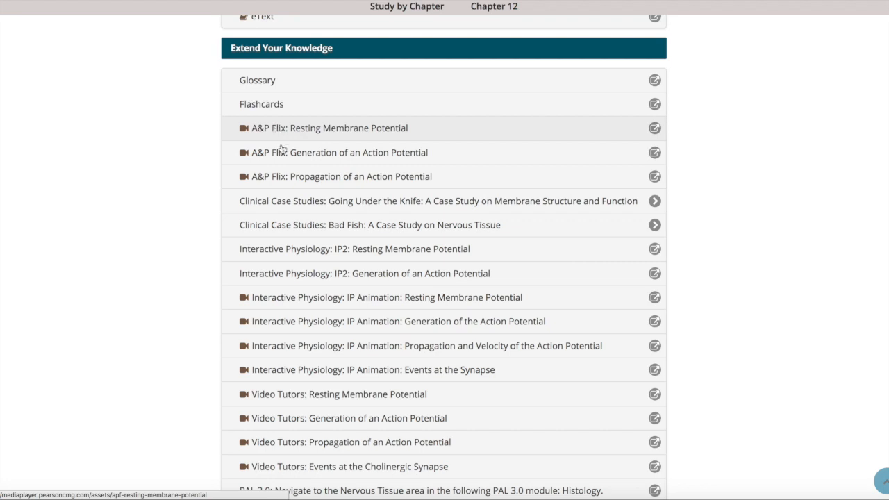
pyautogui.moveTo(299, 201)
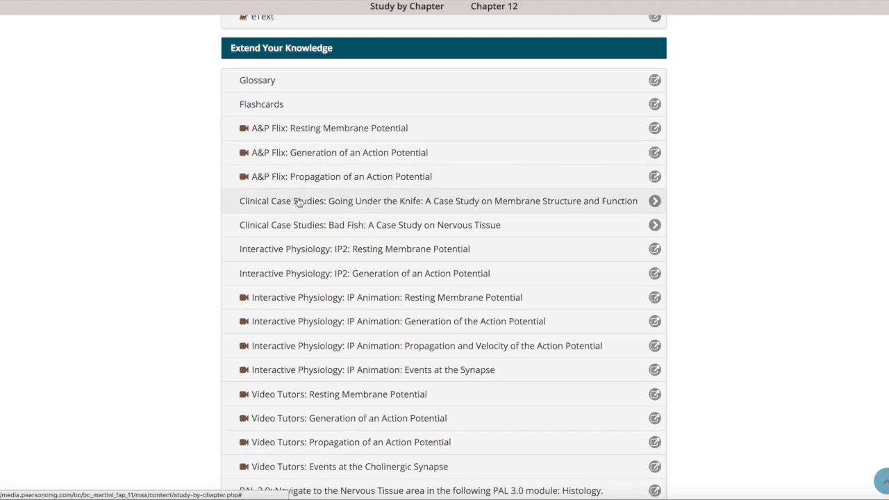
pyautogui.moveTo(299, 229)
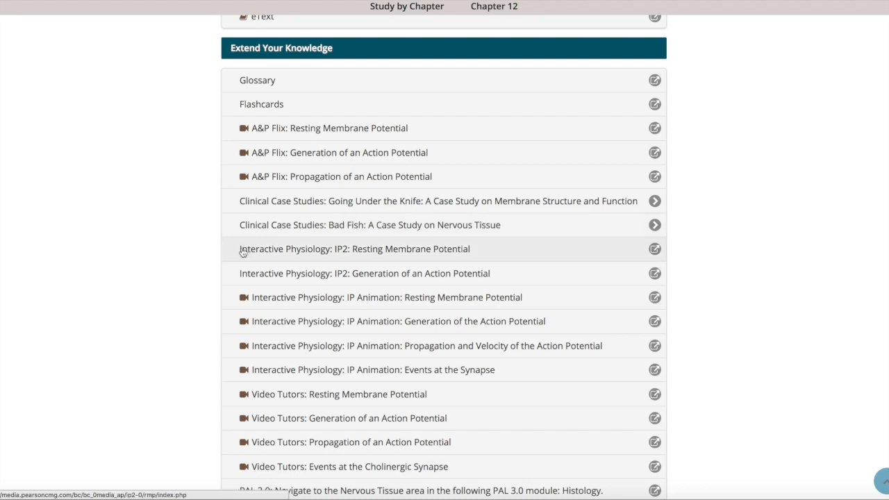
pyautogui.moveTo(213, 378)
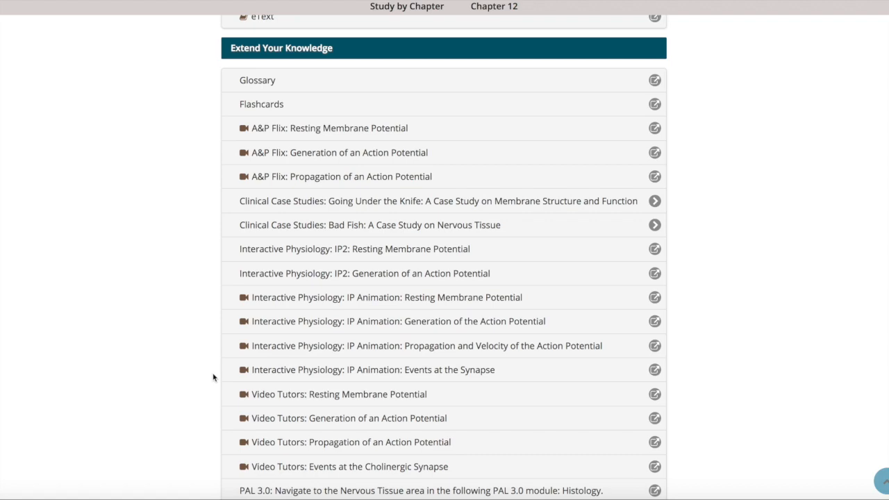
pyautogui.moveTo(281, 137)
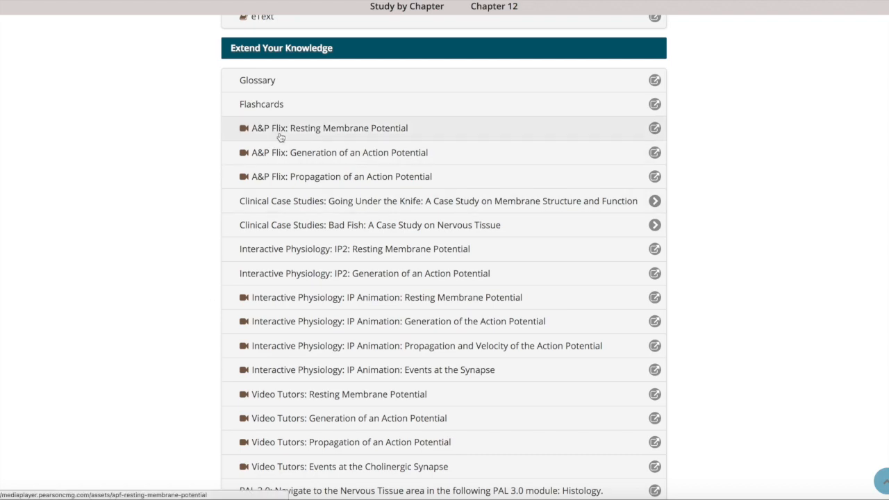
pyautogui.click(328, 128)
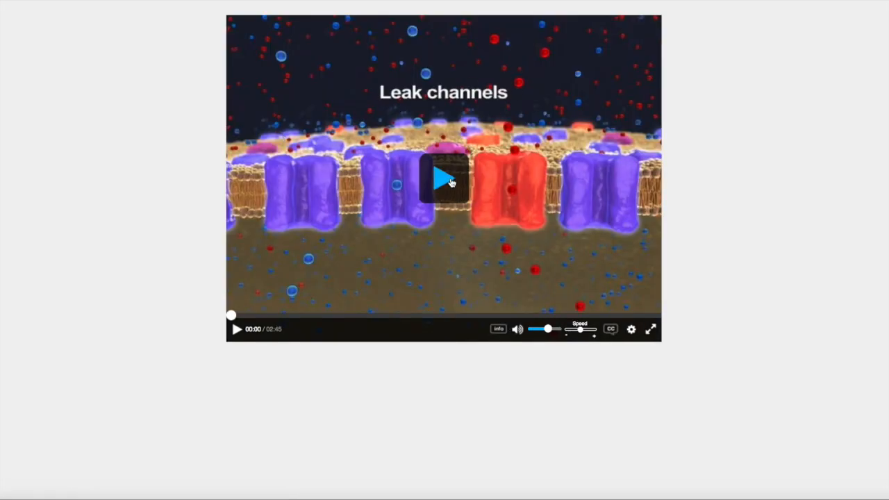
pyautogui.click(443, 179)
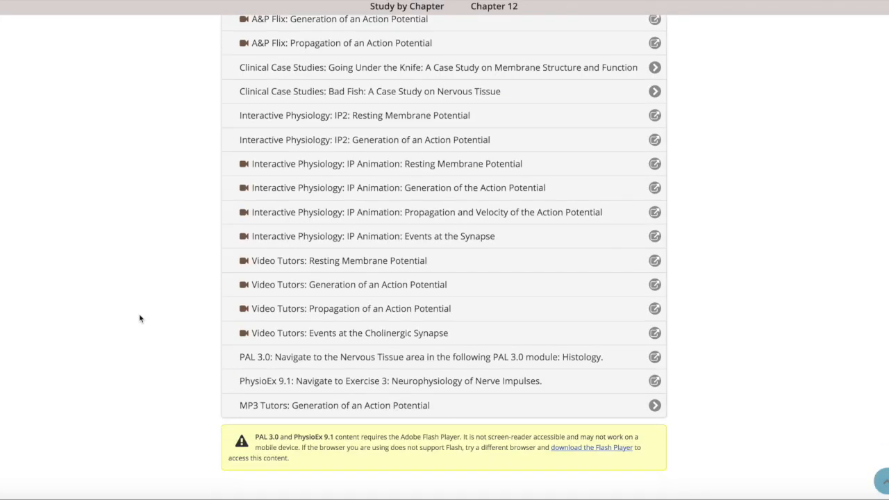
# Step: Return to the Study Area Home page and expand Additional Study Tools
pyautogui.scroll(3)
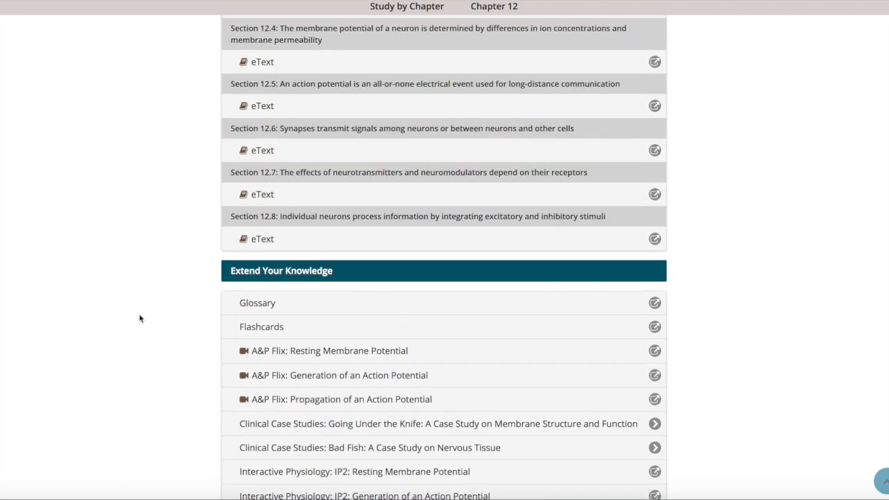
pyautogui.scroll(3)
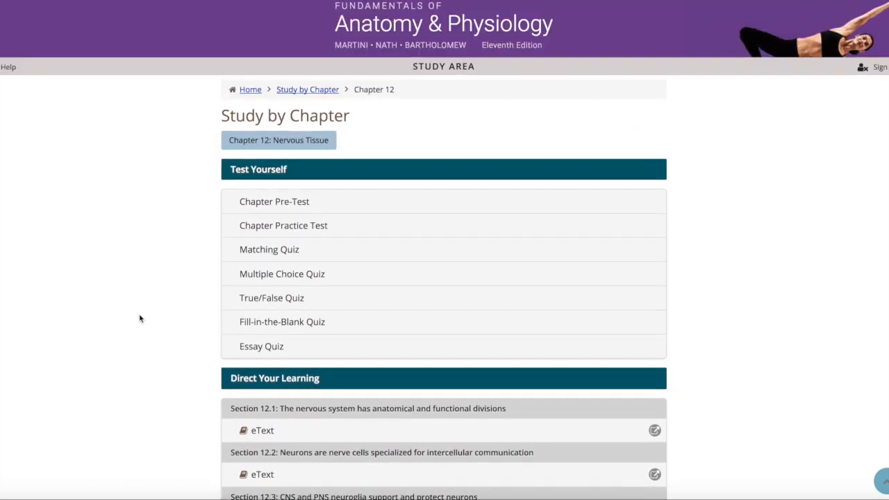
pyautogui.click(250, 89)
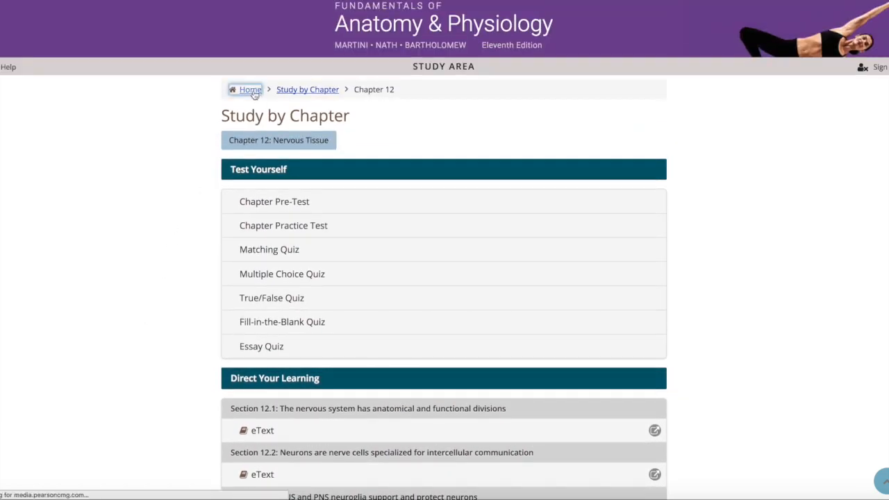
pyautogui.click(248, 89)
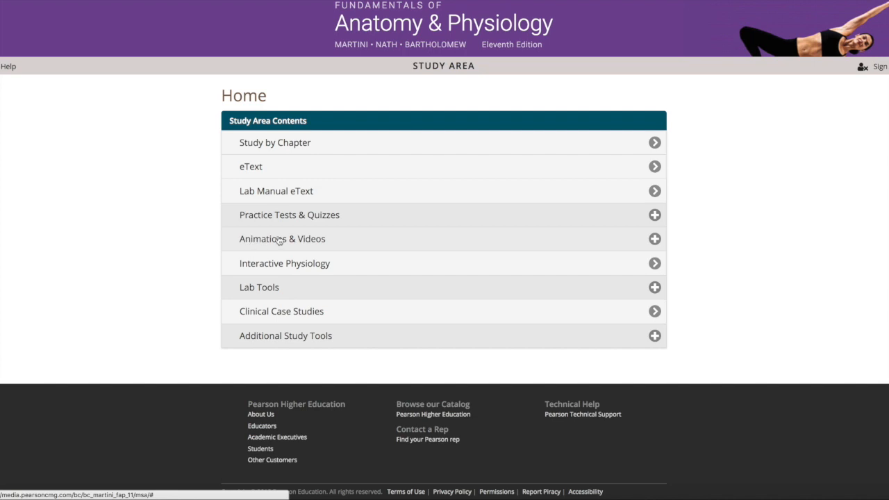
pyautogui.moveTo(272, 241)
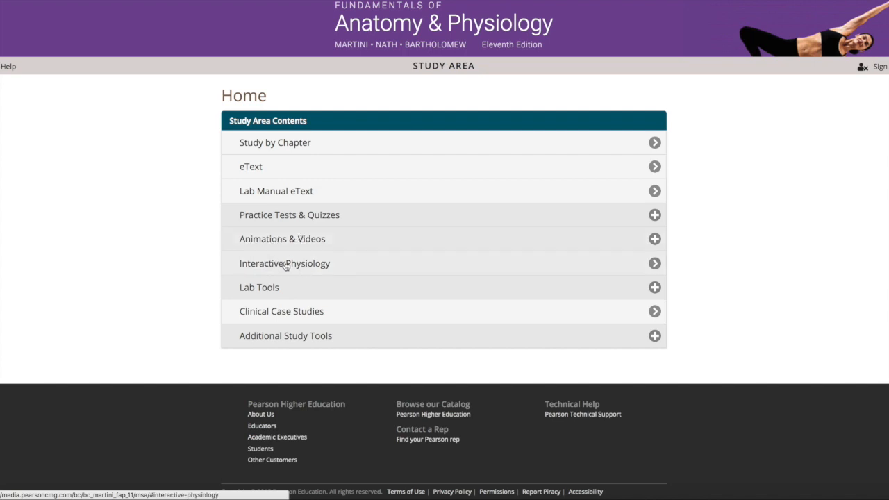
pyautogui.moveTo(269, 320)
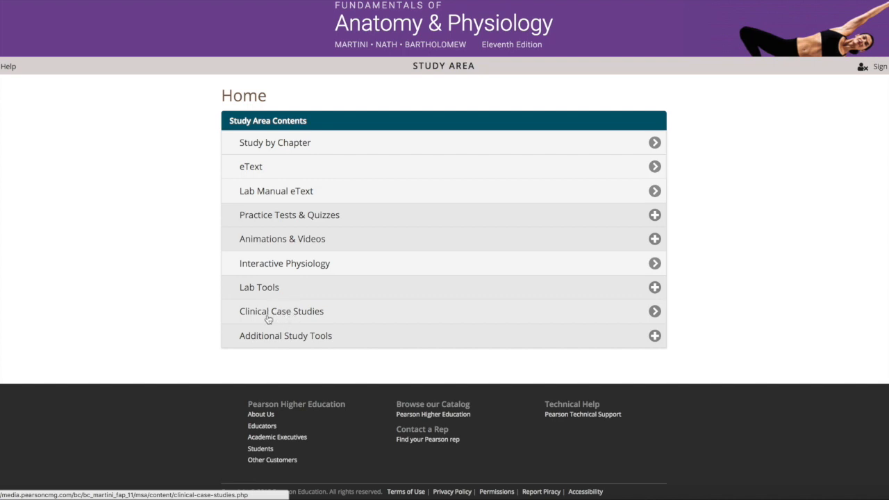
pyautogui.click(285, 335)
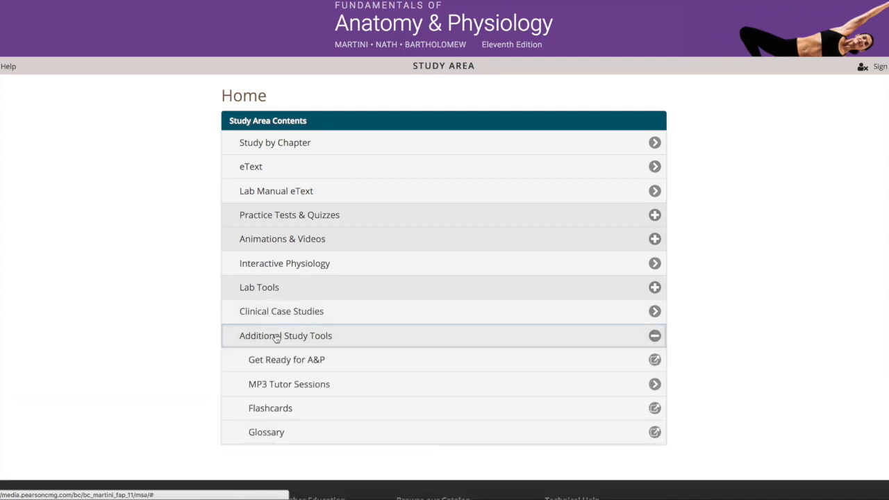
pyautogui.moveTo(281, 421)
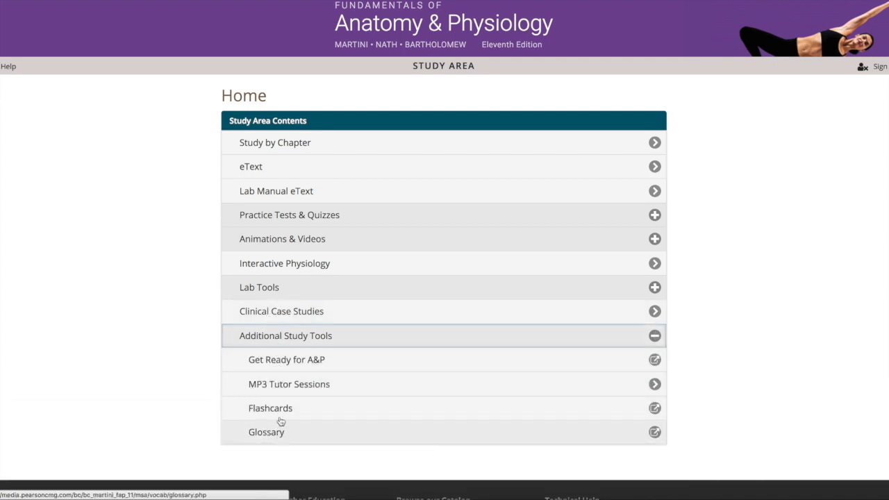
pyautogui.moveTo(244, 407)
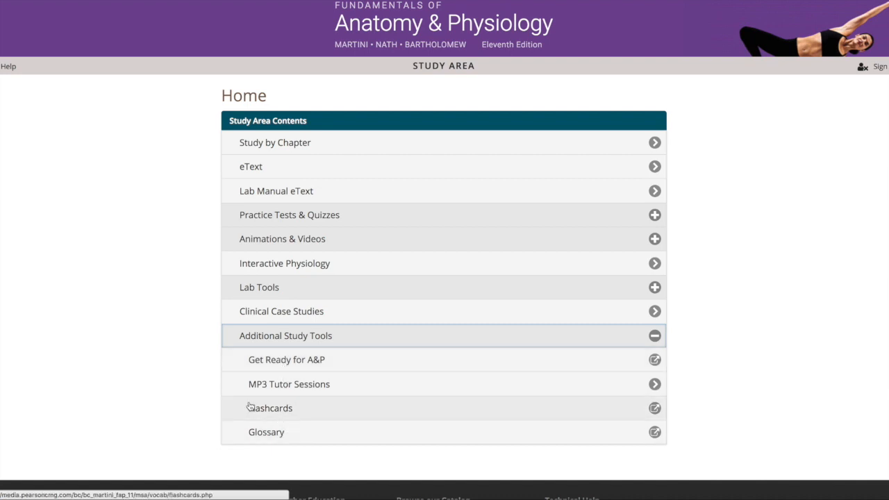